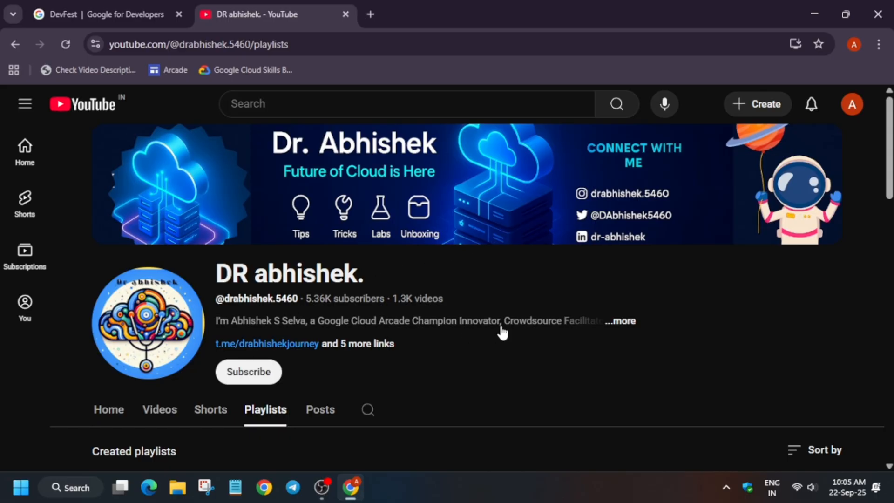
pyautogui.moveTo(463, 244)
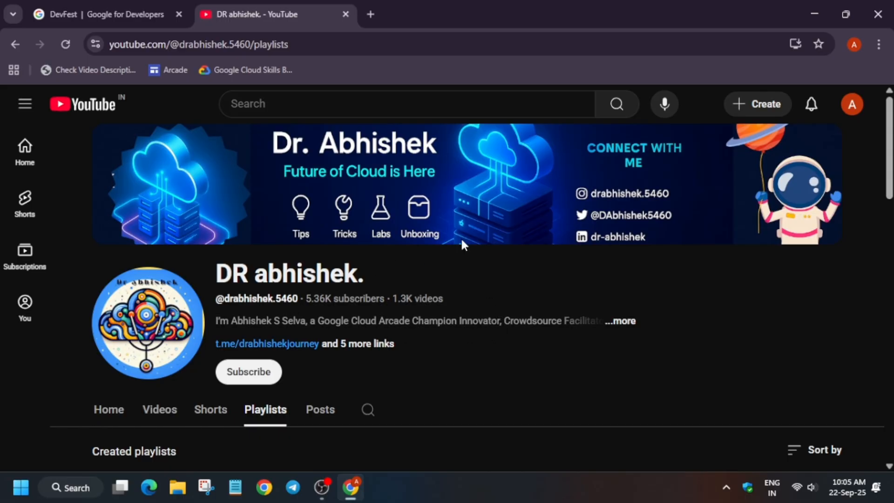
# - Switch from YouTube's playlists back to the 'DevFest | Google for Developers' tab
pyautogui.click(103, 15)
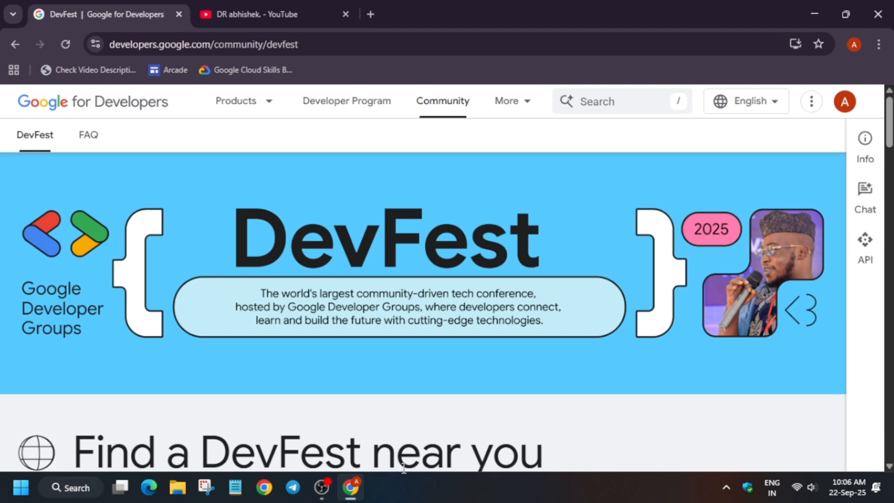
# - Scroll the DevFest page to the 'Find a DevFest near you' map around Peru
pyautogui.scroll(-3)
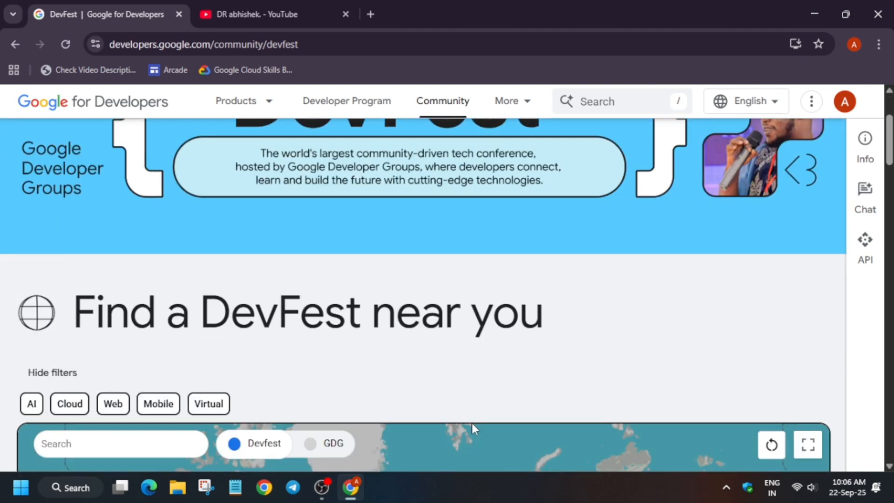
pyautogui.scroll(3)
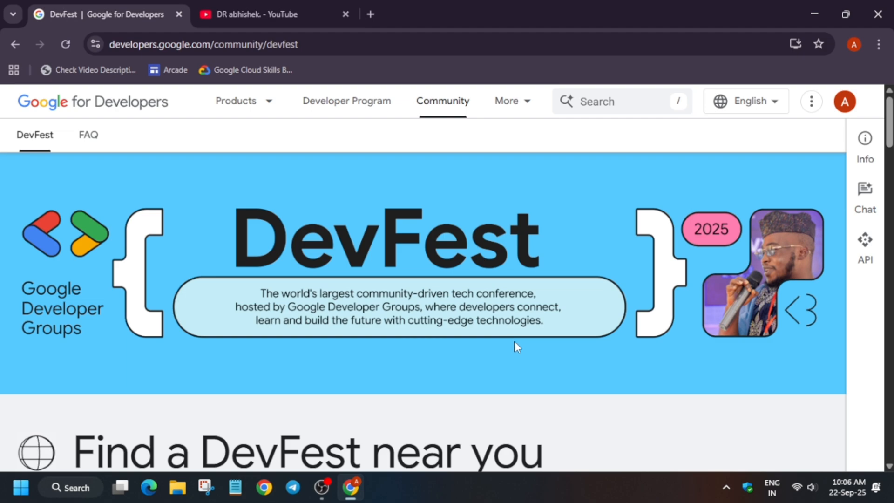
pyautogui.scroll(-3)
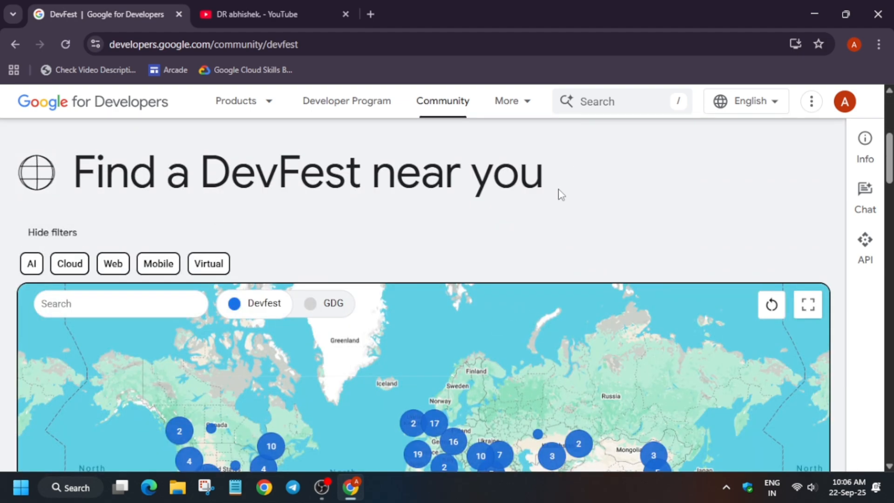
pyautogui.scroll(3)
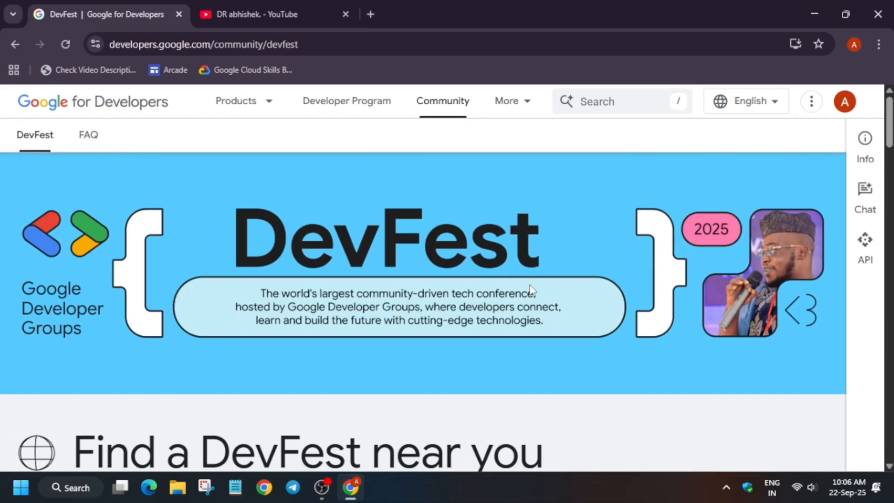
pyautogui.moveTo(533, 295)
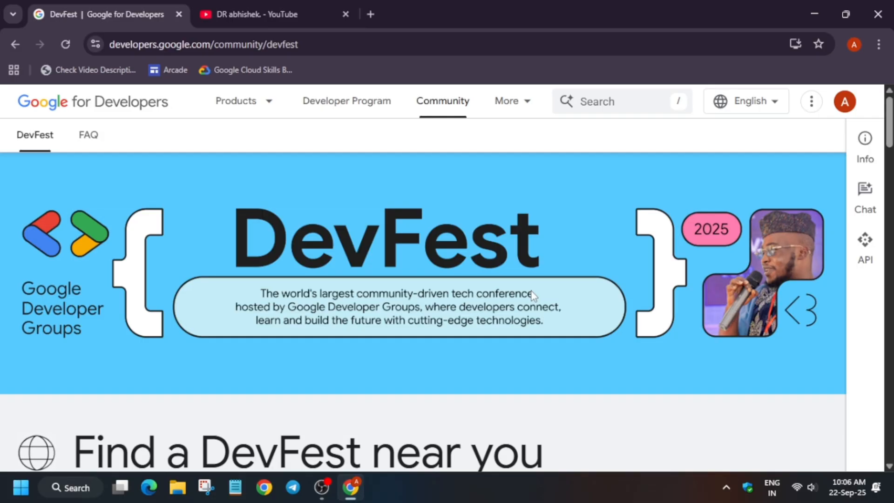
pyautogui.scroll(-3)
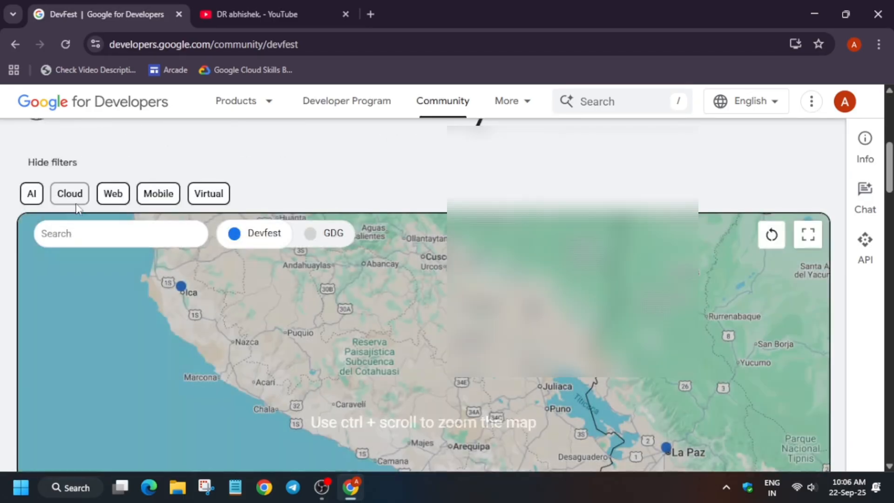
# - Toggle the Cloud filter on and off, then show GDG chapters on the map
pyautogui.click(68, 193)
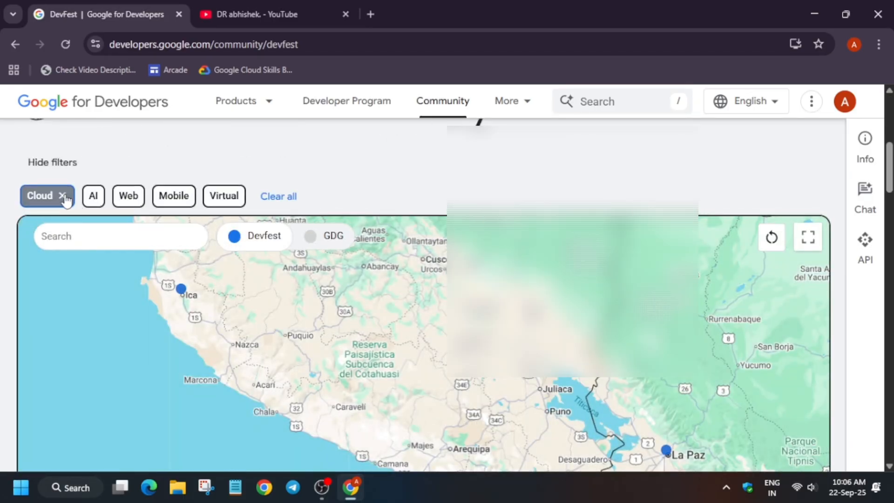
pyautogui.click(63, 195)
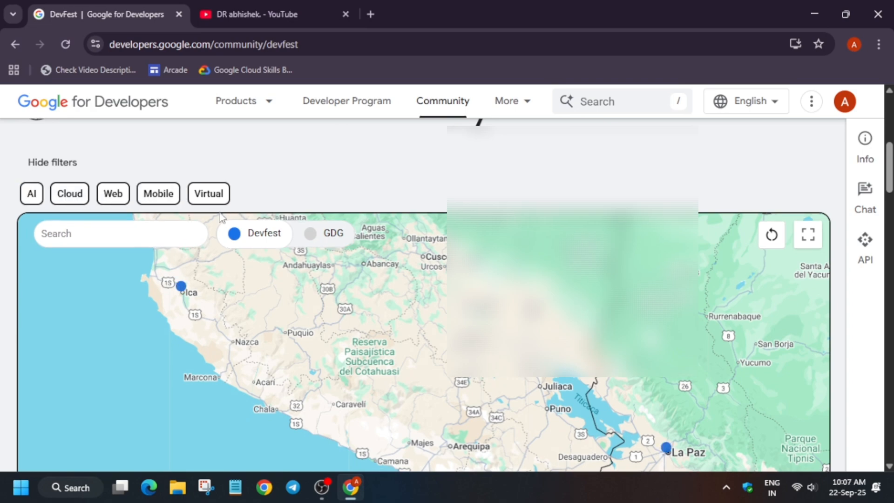
pyautogui.moveTo(257, 246)
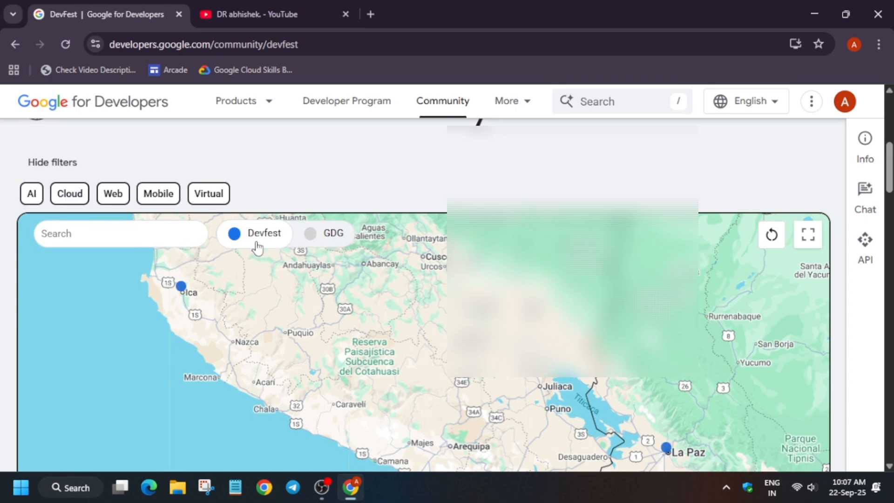
pyautogui.click(310, 233)
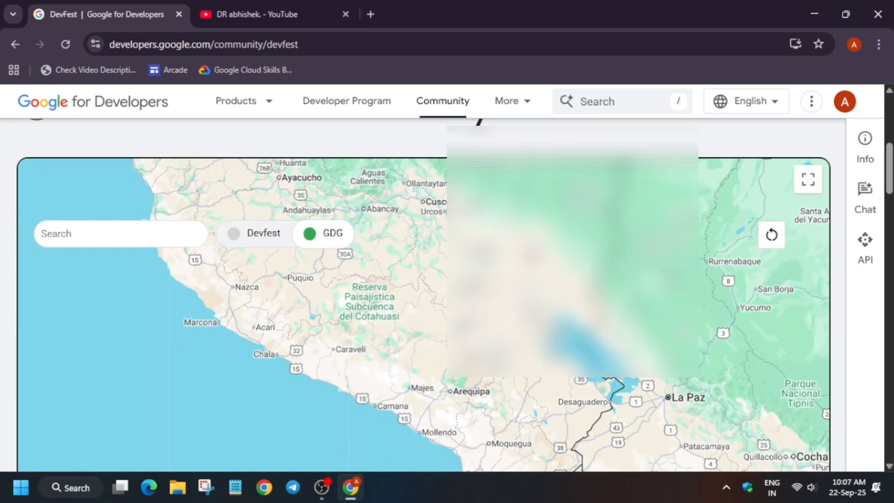
pyautogui.scroll(-3)
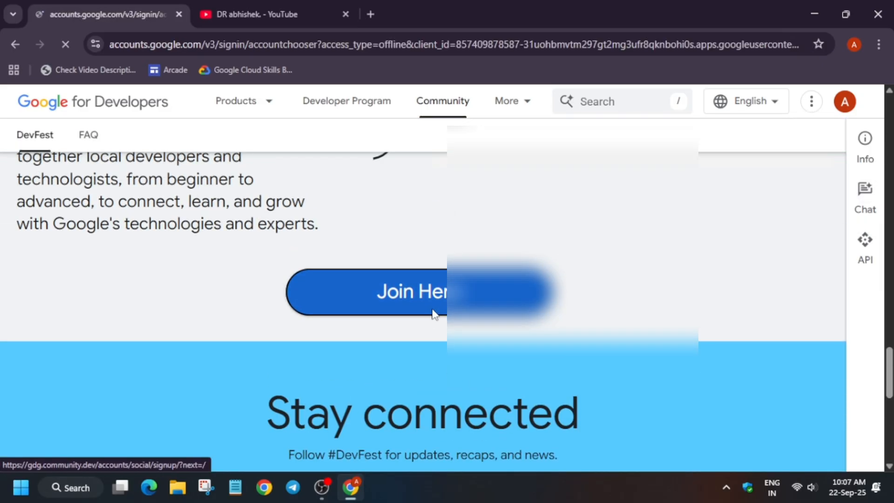
# - Pick the Google account and approve Bevy's access on the consent screen
pyautogui.click(376, 291)
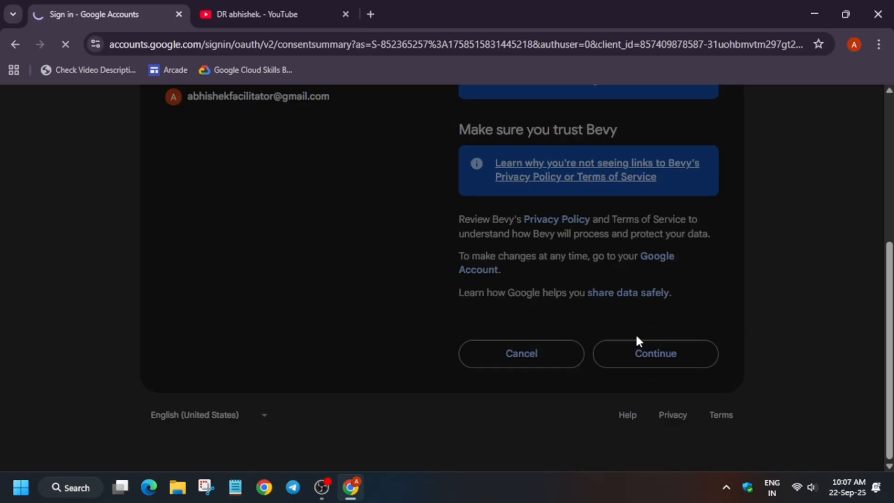
pyautogui.click(654, 352)
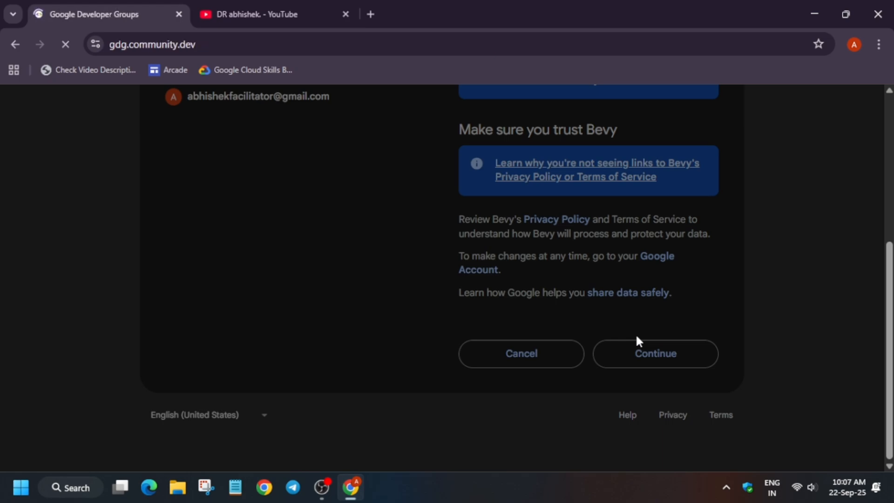
# - Search events for the city 'delhi' and try the Google I/O Extended filter
pyautogui.click(655, 353)
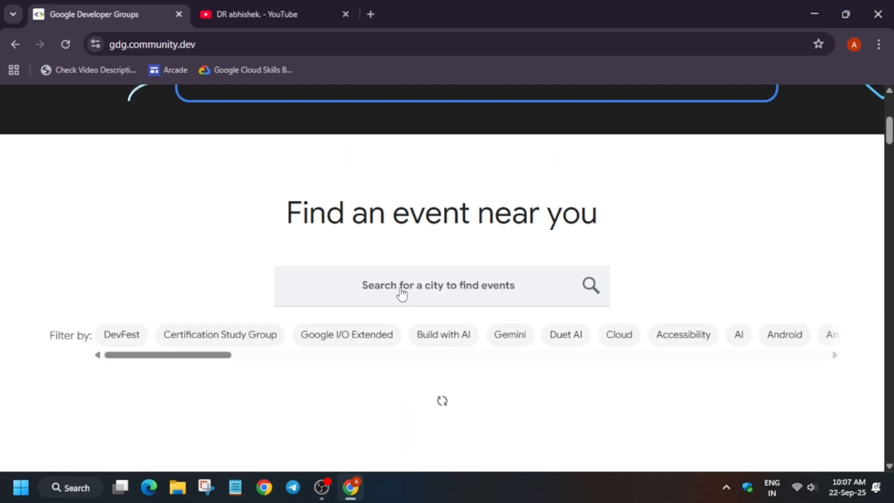
pyautogui.click(437, 285)
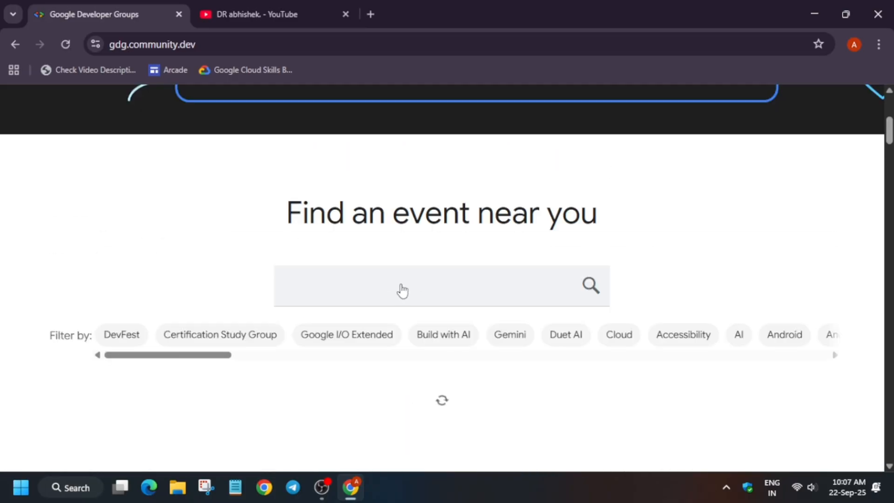
pyautogui.write('delhi')
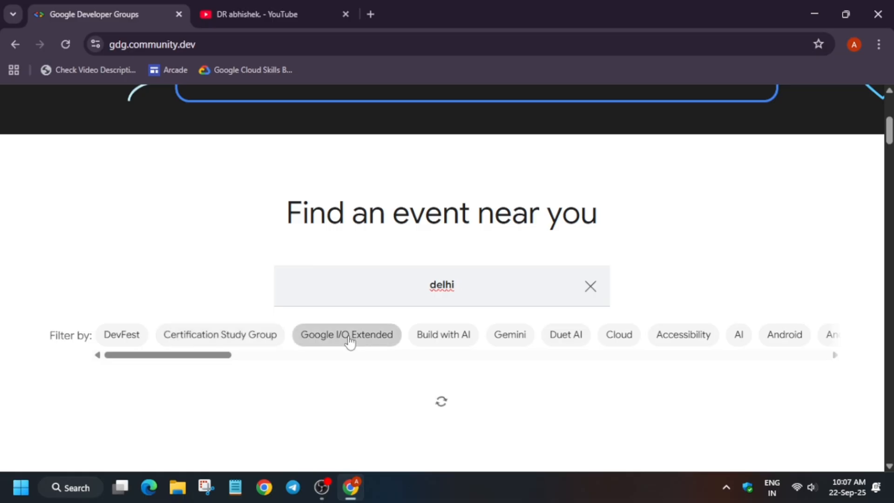
pyautogui.moveTo(346, 335)
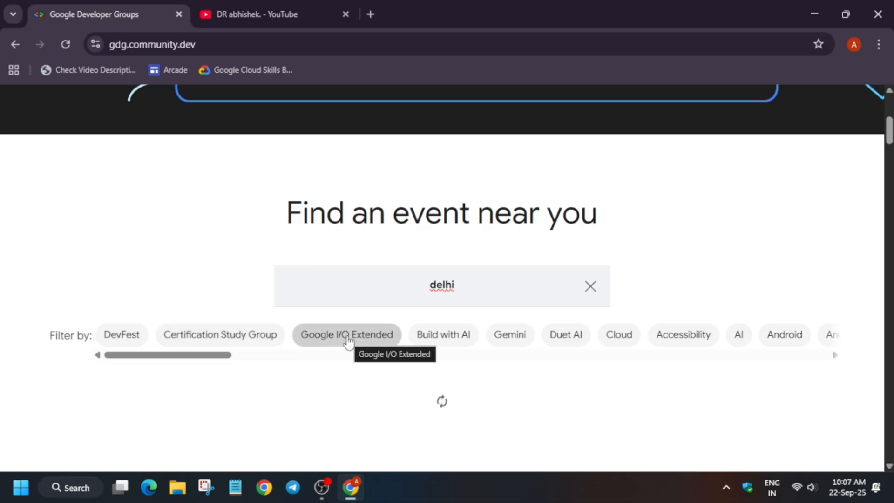
pyautogui.click(346, 335)
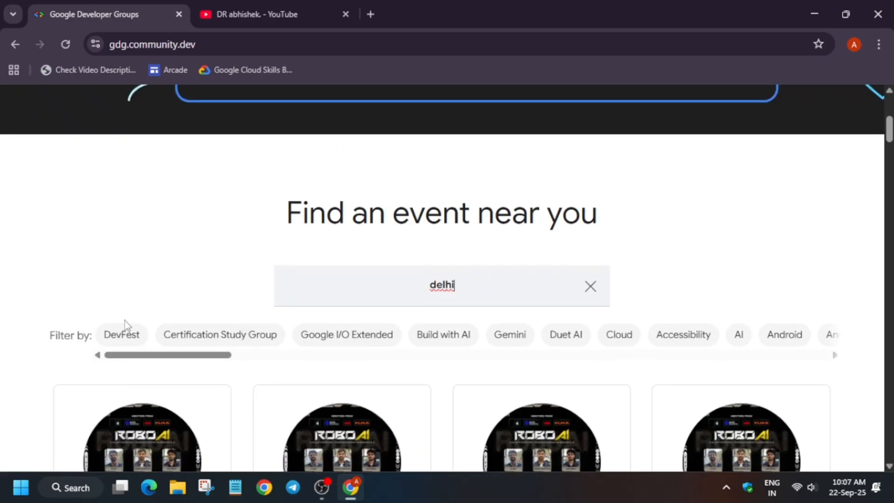
# - Filter results to DevFest events and open DevFest Raipur 2025 in a new tab
pyautogui.click(121, 334)
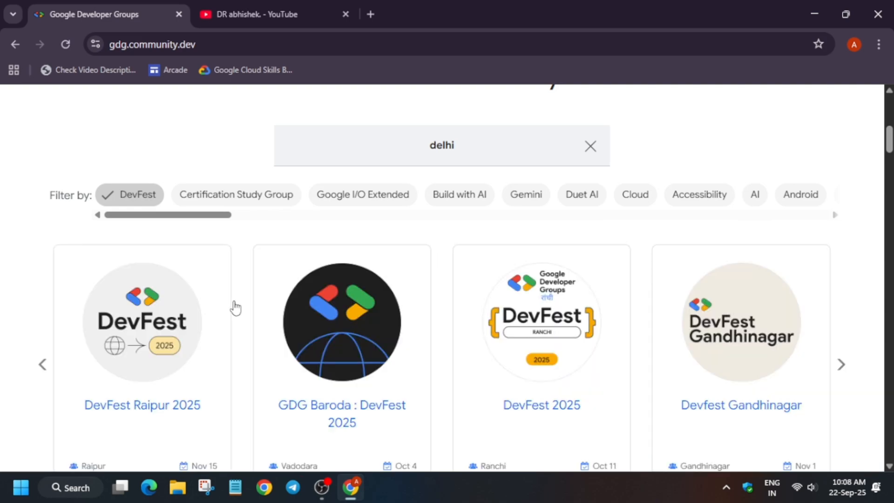
pyautogui.scroll(-3)
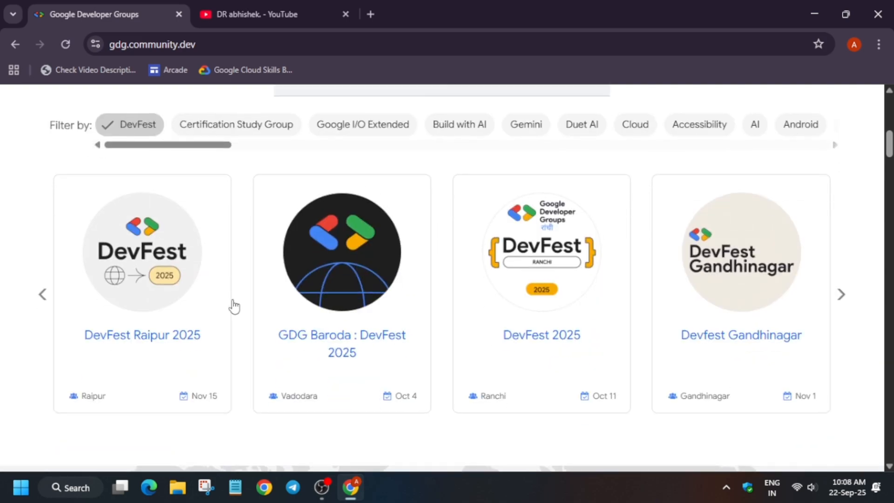
pyautogui.moveTo(212, 291)
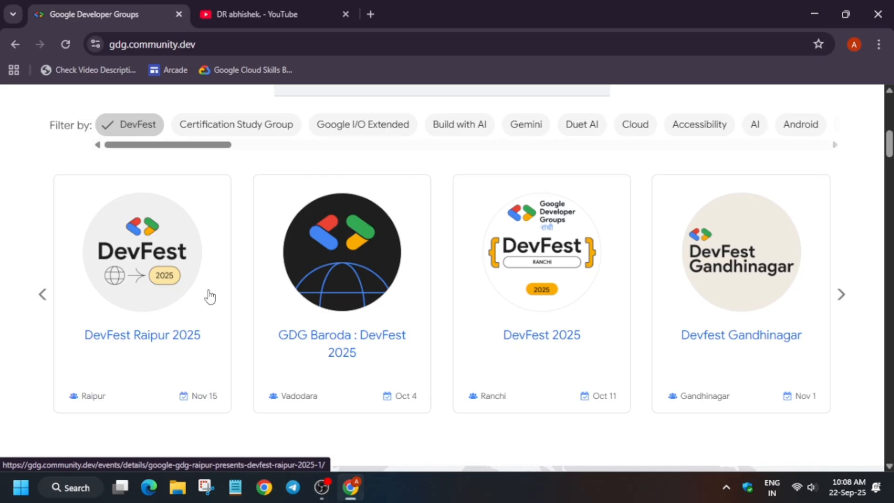
pyautogui.moveTo(180, 302)
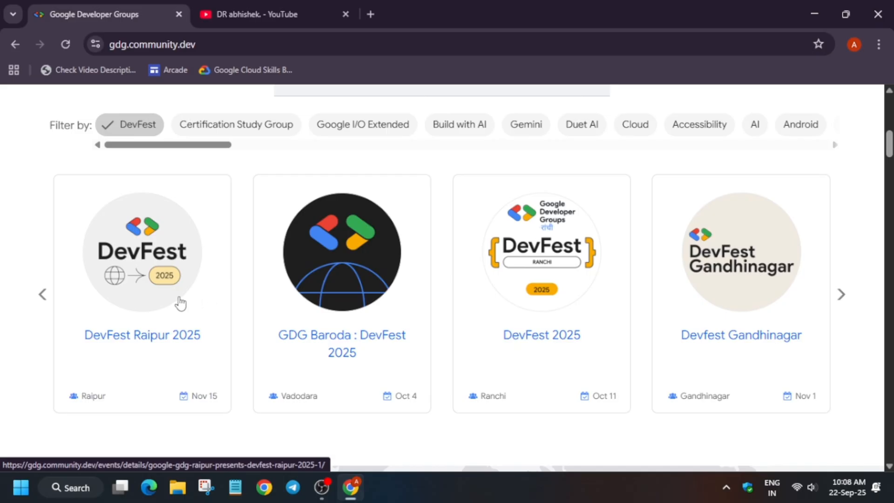
pyautogui.moveTo(174, 300)
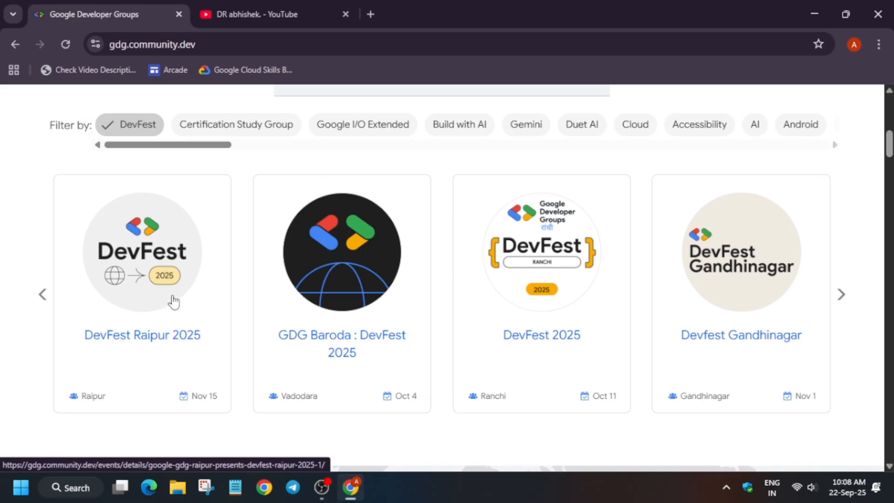
pyautogui.moveTo(183, 315)
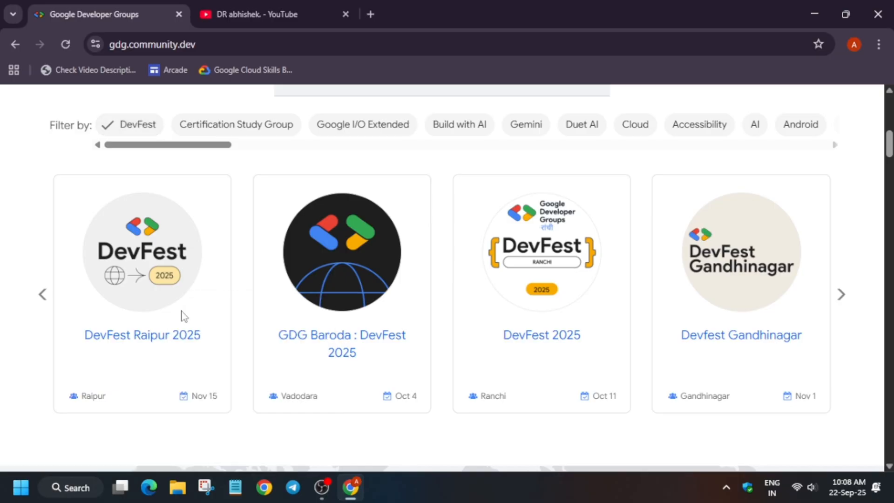
pyautogui.click(142, 335)
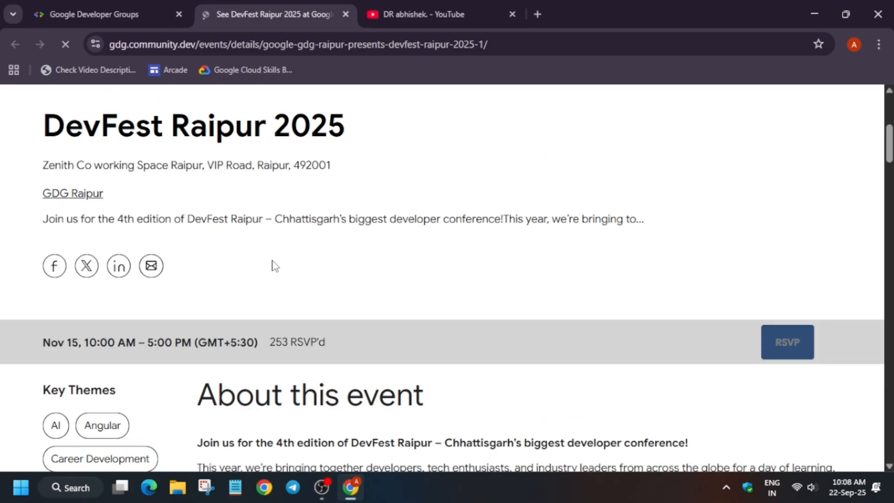
# - View DevFest Raipur 2025's RSVP options: Student, Professional and CXO tickets
pyautogui.scroll(-3)
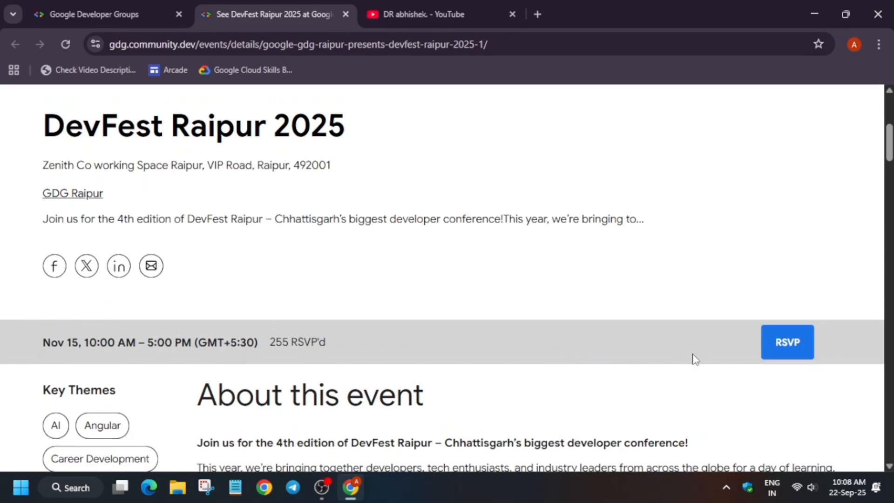
pyautogui.moveTo(622, 350)
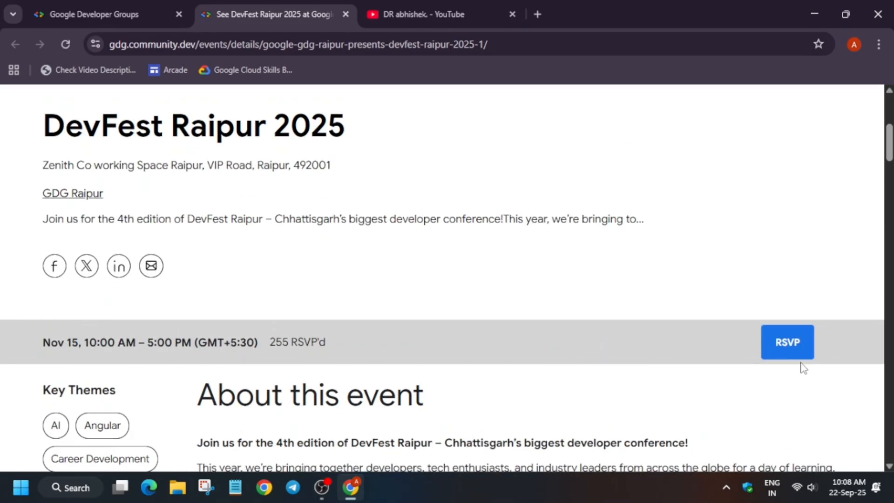
pyautogui.click(786, 341)
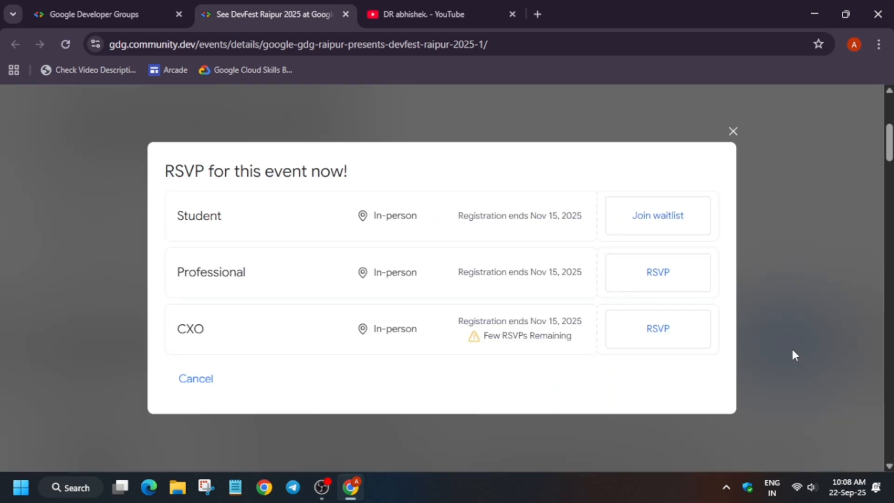
pyautogui.moveTo(797, 365)
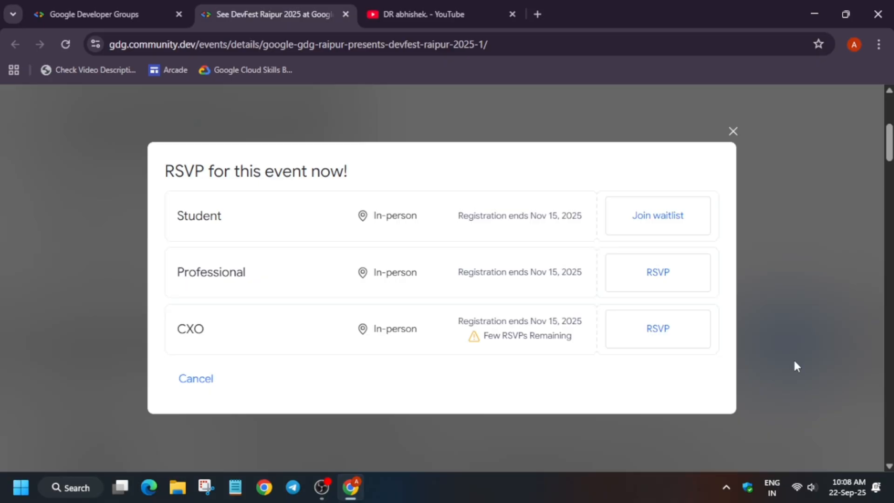
pyautogui.moveTo(486, 233)
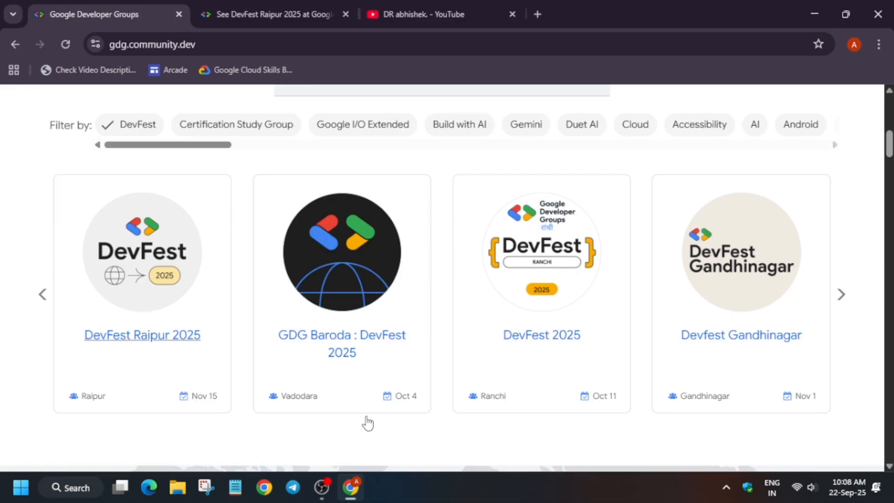
pyautogui.moveTo(647, 429)
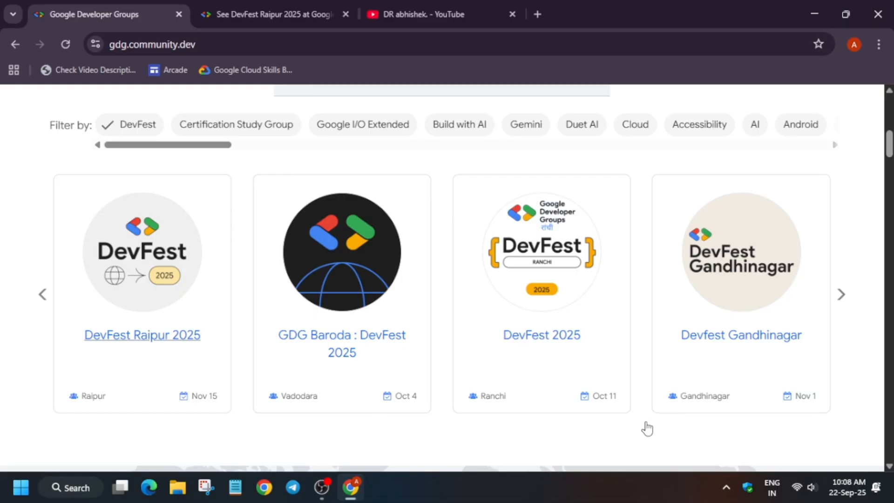
# - Page the DevFest carousel forward four times to DevFest UAE, Bangkok and Taldykorgan
pyautogui.click(841, 294)
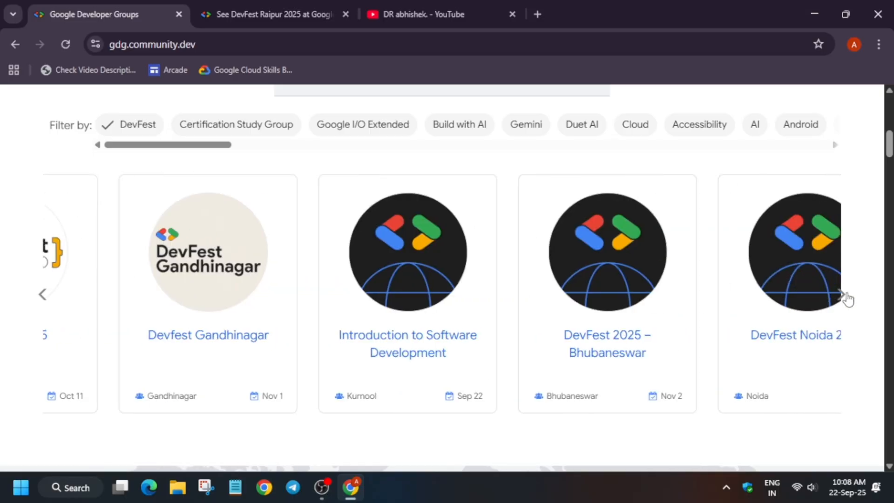
pyautogui.click(841, 294)
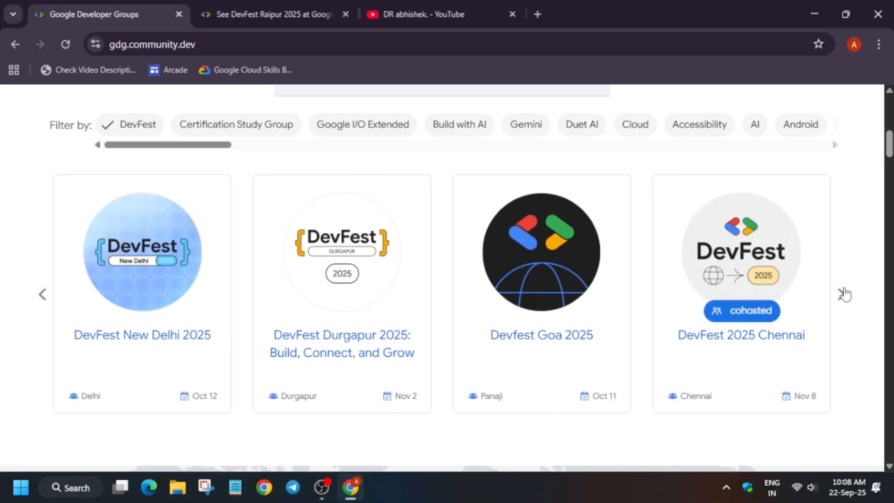
pyautogui.click(845, 294)
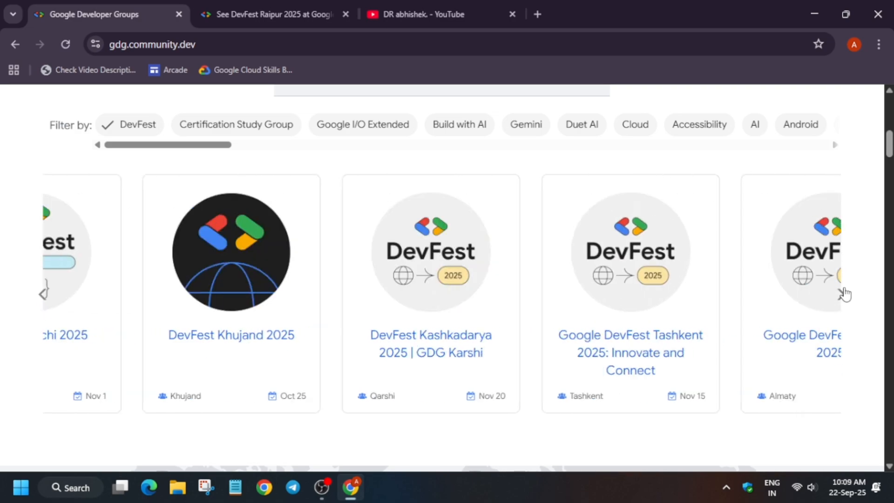
pyautogui.click(844, 293)
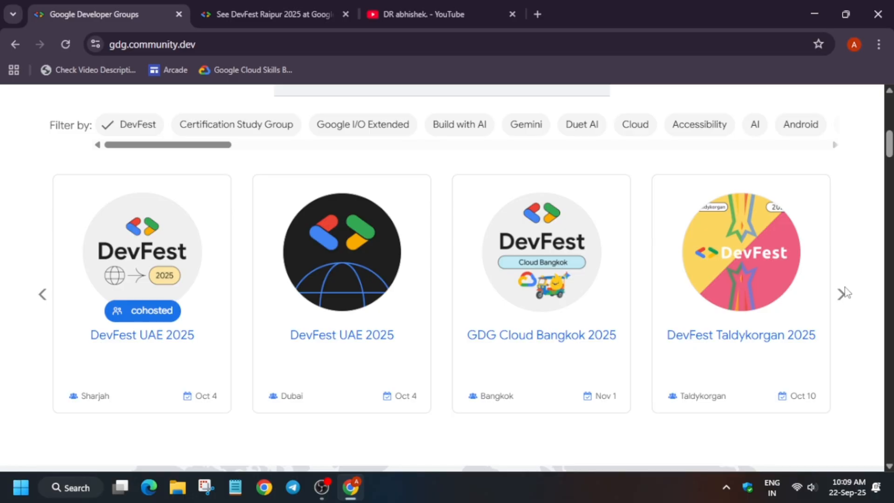
pyautogui.moveTo(177, 310)
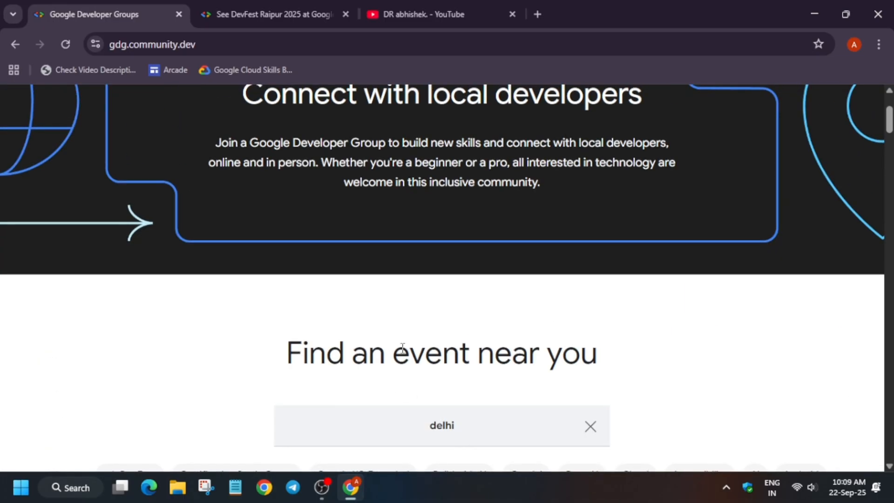
# - Return the DevFest carousel to its first cards: Raipur 2025, GDG Baroda, Gandhinagar
pyautogui.scroll(-3)
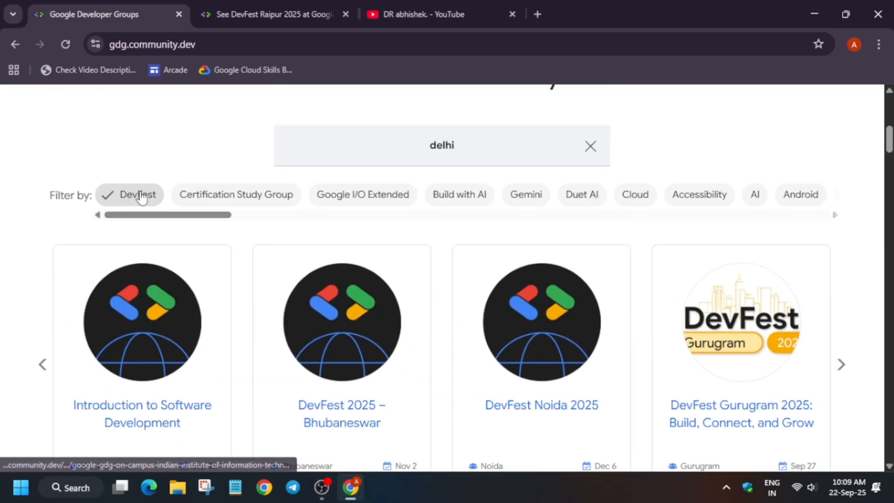
pyautogui.scroll(-3)
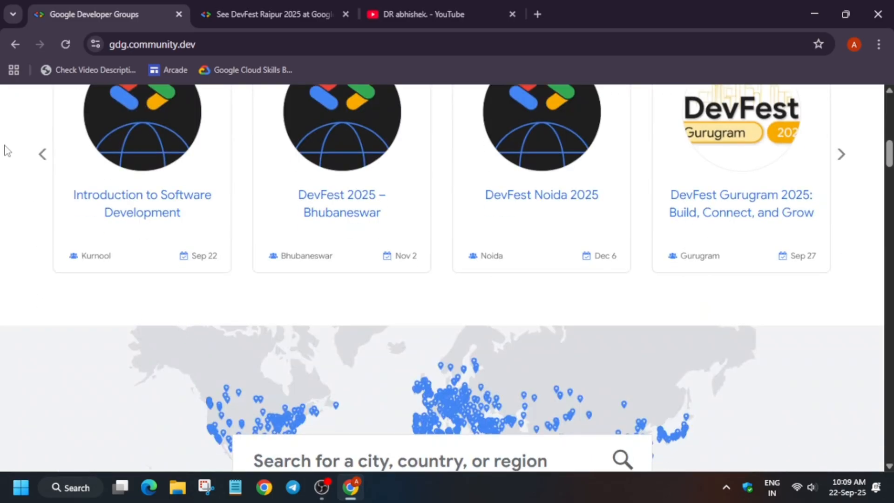
pyautogui.click(840, 154)
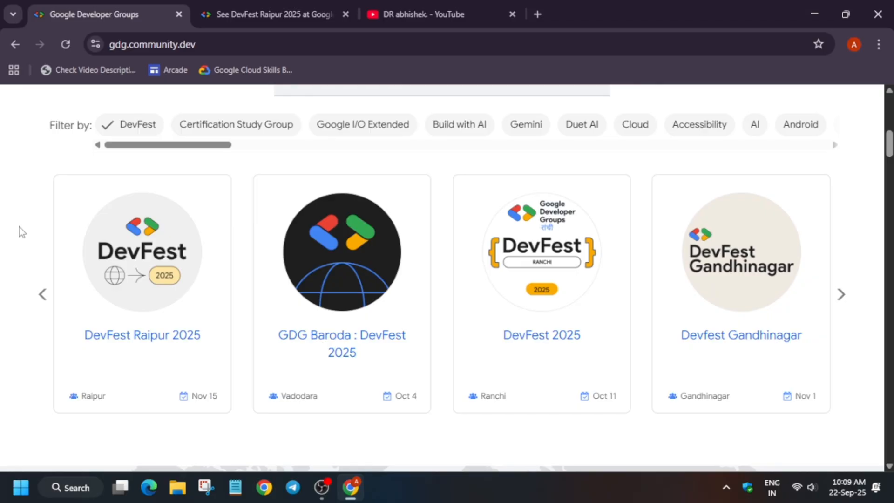
pyautogui.moveTo(360, 434)
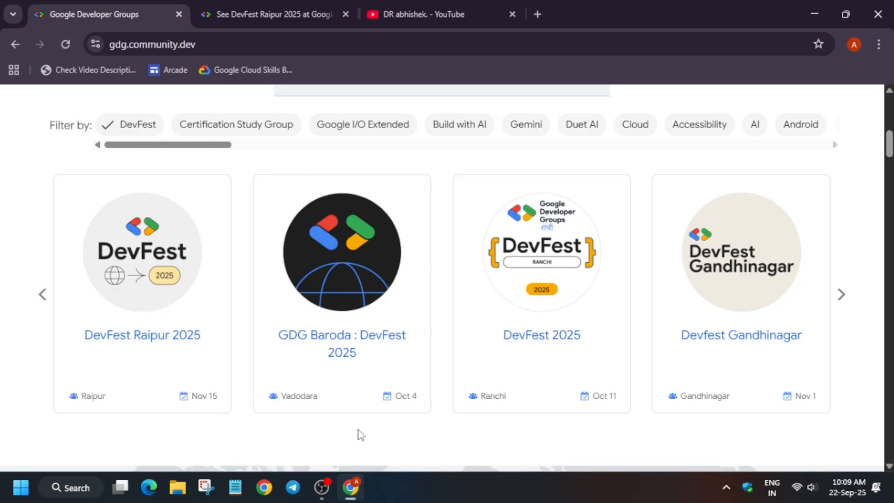
pyautogui.moveTo(410, 454)
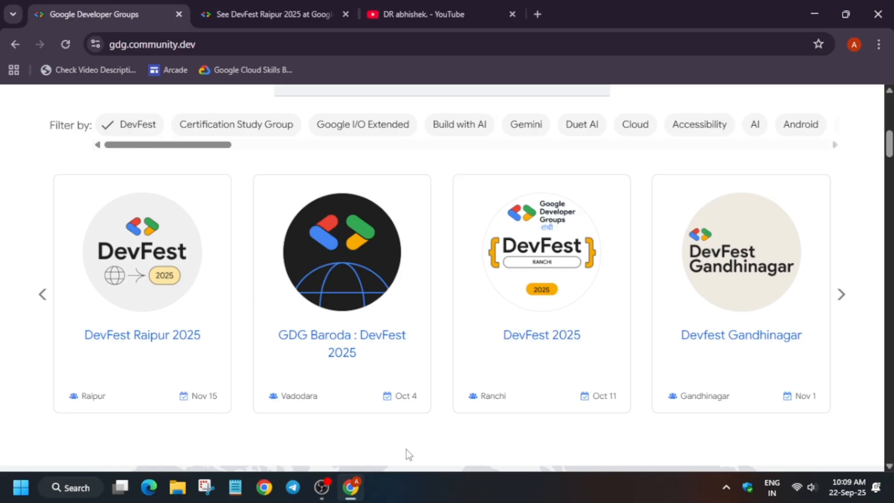
pyautogui.moveTo(560, 332)
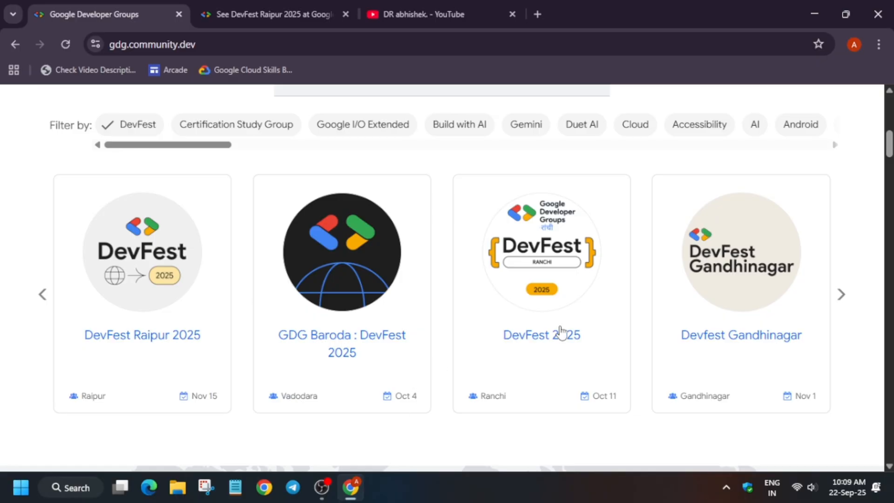
# - Open the Ranchi 'DevFest 2025' event card and scroll through its details page
pyautogui.click(541, 335)
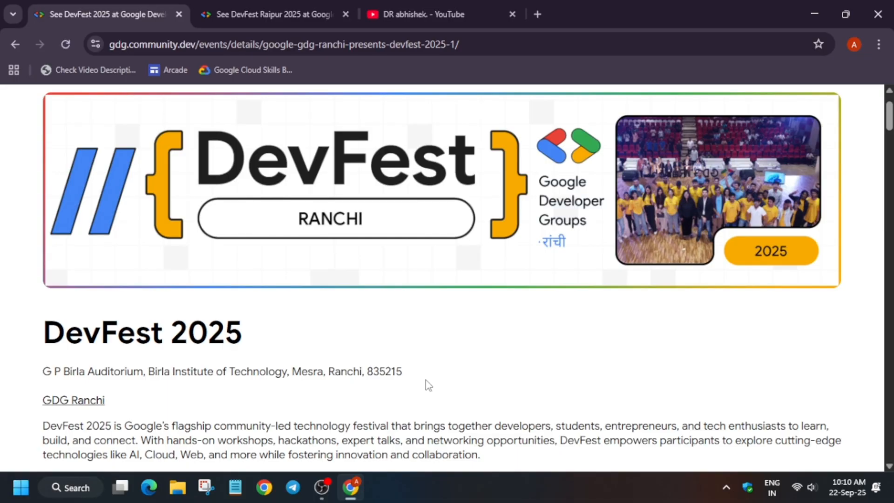
pyautogui.scroll(-3)
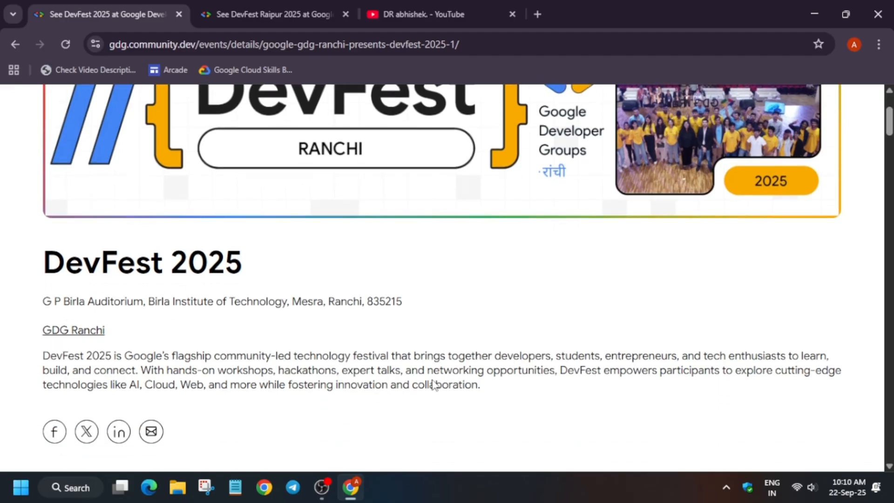
pyautogui.scroll(-3)
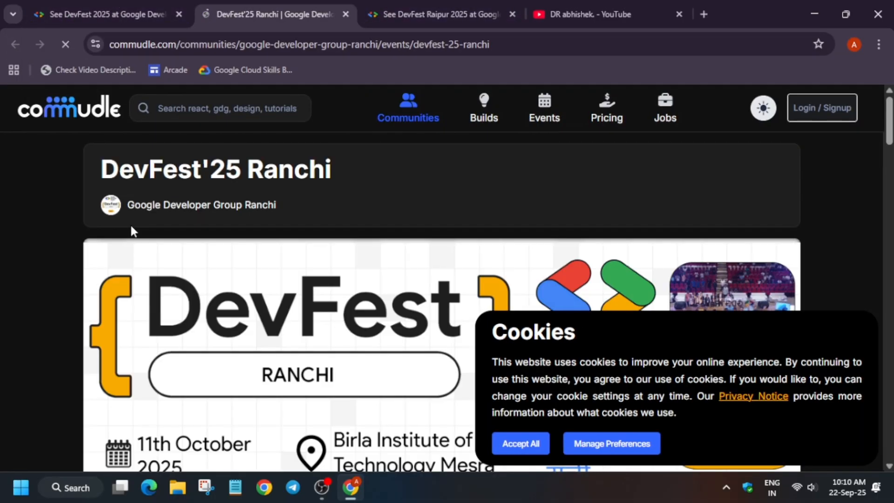
# - Scroll down through the DevFest'25 Ranchi speakers on the Commudle event page
pyautogui.scroll(-3)
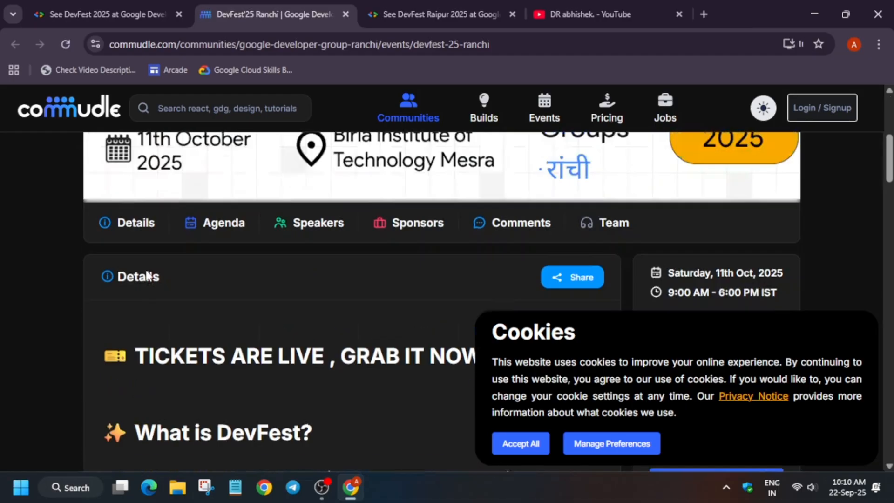
pyautogui.scroll(-3)
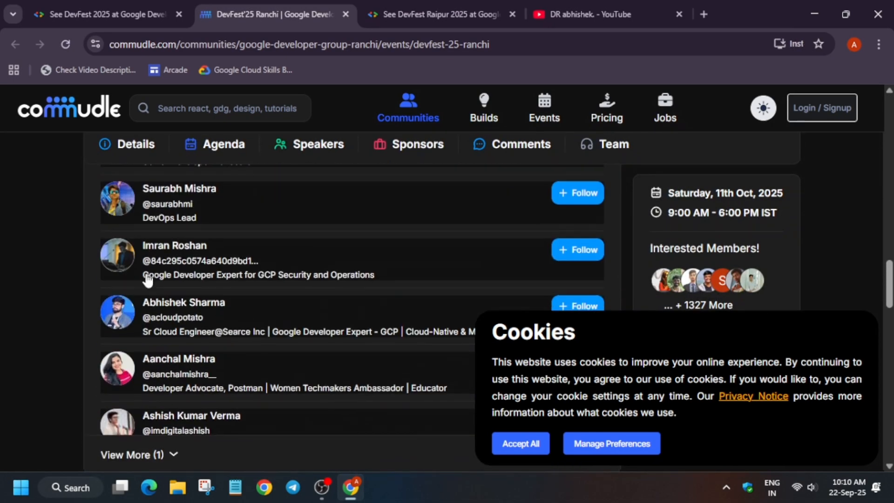
pyautogui.moveTo(63, 284)
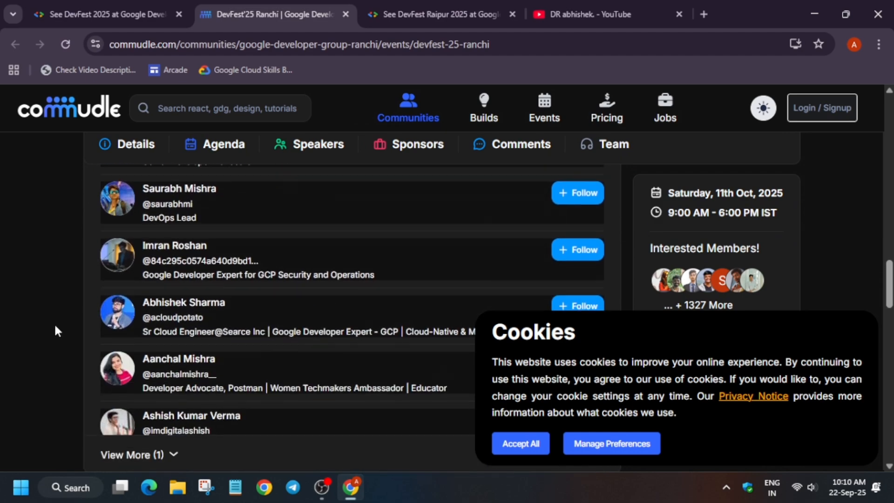
pyautogui.scroll(-3)
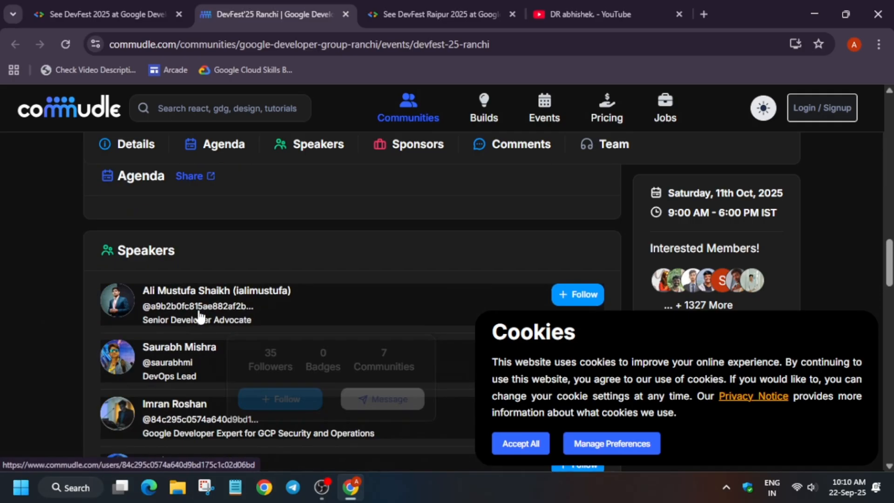
# - Jump to the event's Sponsors section and scroll around to review the sponsors
pyautogui.click(418, 144)
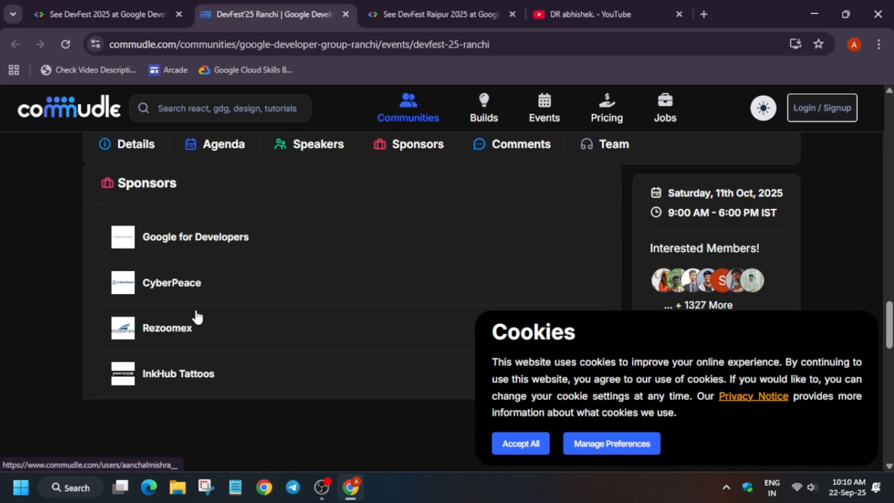
pyautogui.click(522, 144)
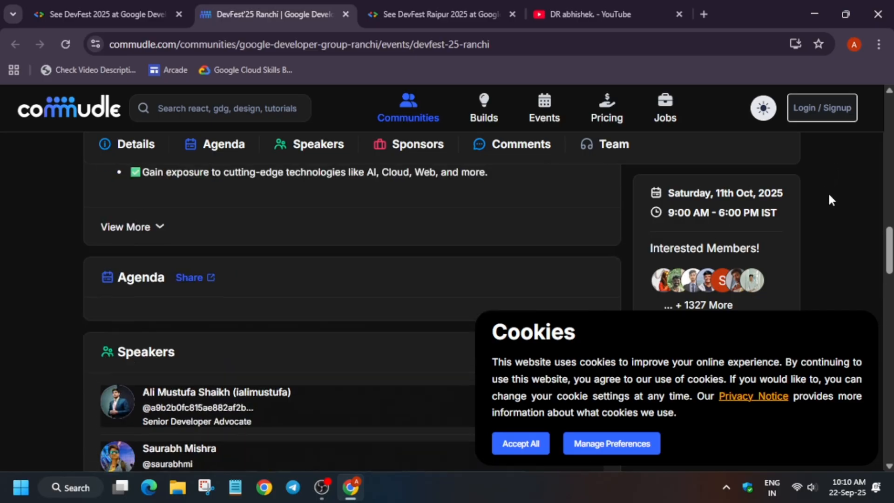
pyautogui.scroll(3)
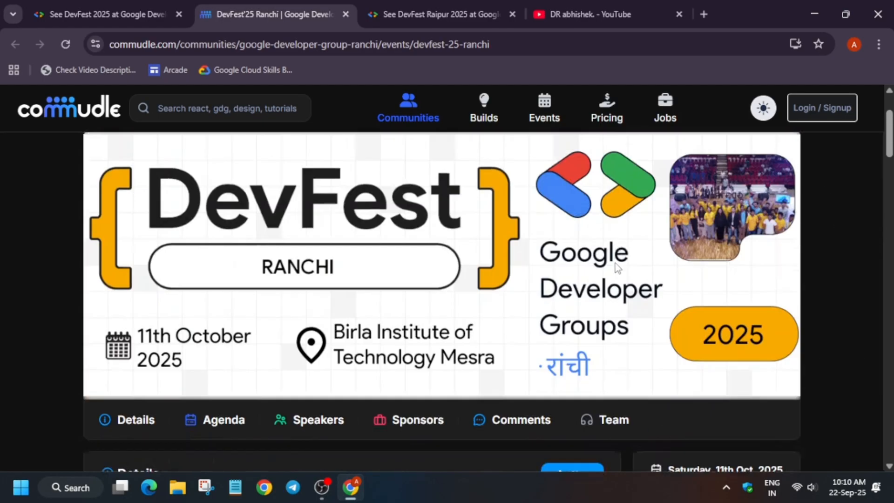
pyautogui.scroll(-3)
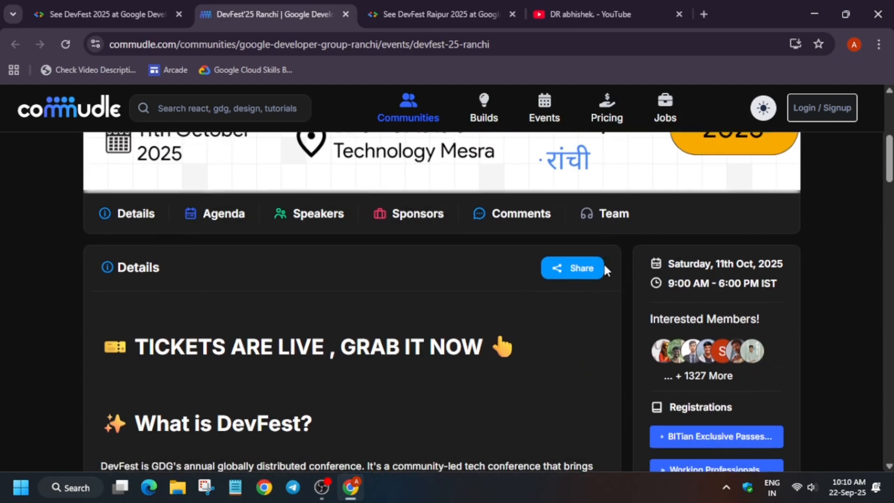
pyautogui.scroll(-3)
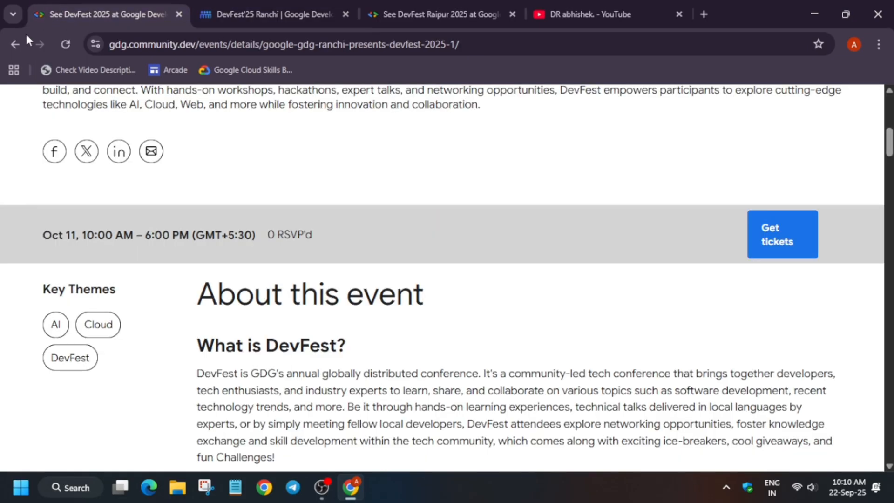
# - Go back to the DevFest list and open the GDG Baroda : DevFest 2025 event page
pyautogui.click(14, 43)
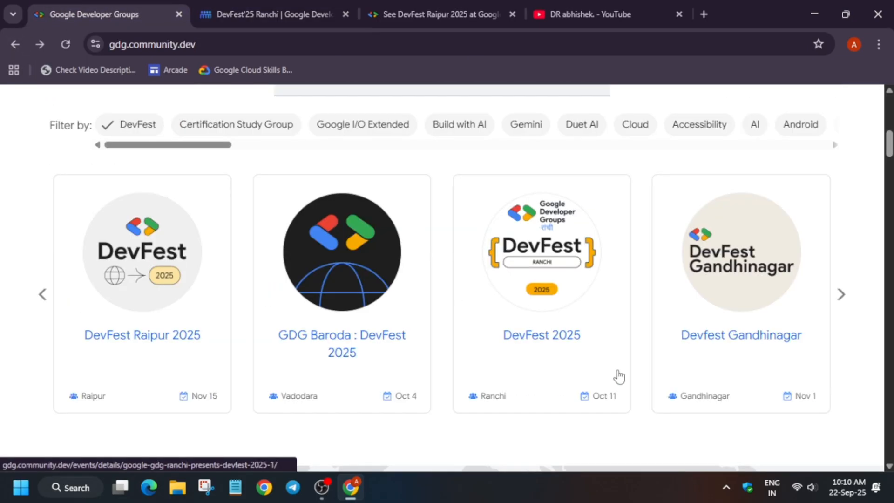
pyautogui.click(341, 335)
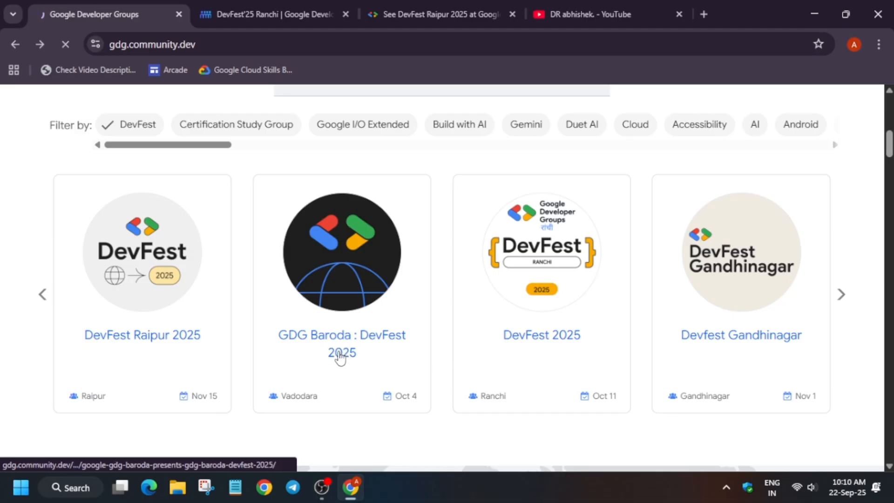
pyautogui.click(341, 336)
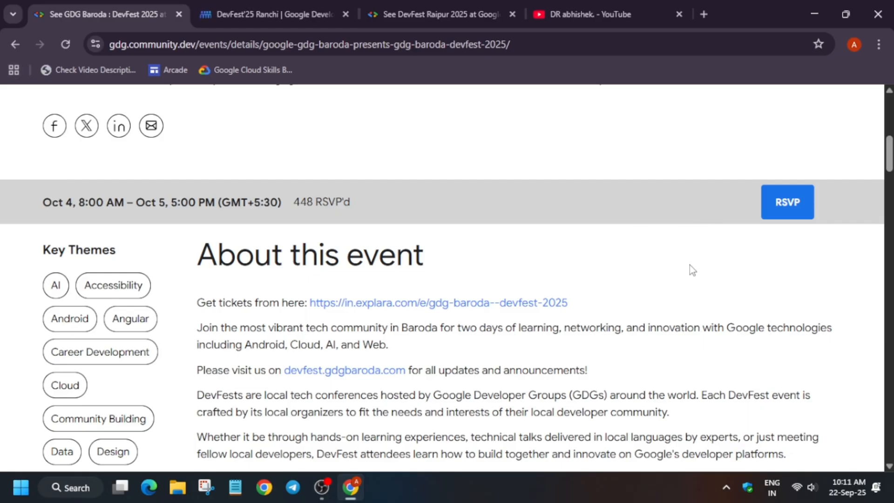
pyautogui.moveTo(630, 243)
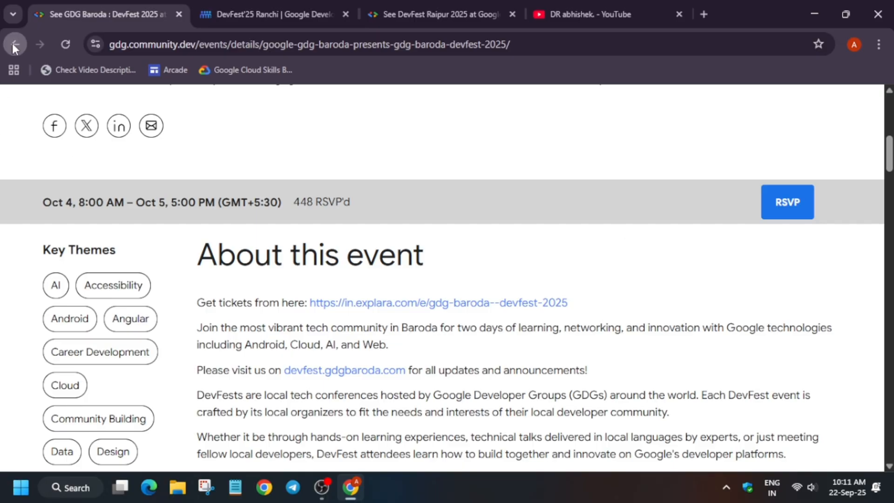
# - Go back from GDG Baroda to the DevFest list, then switch to the DR abhishek YouTube tab
pyautogui.click(15, 44)
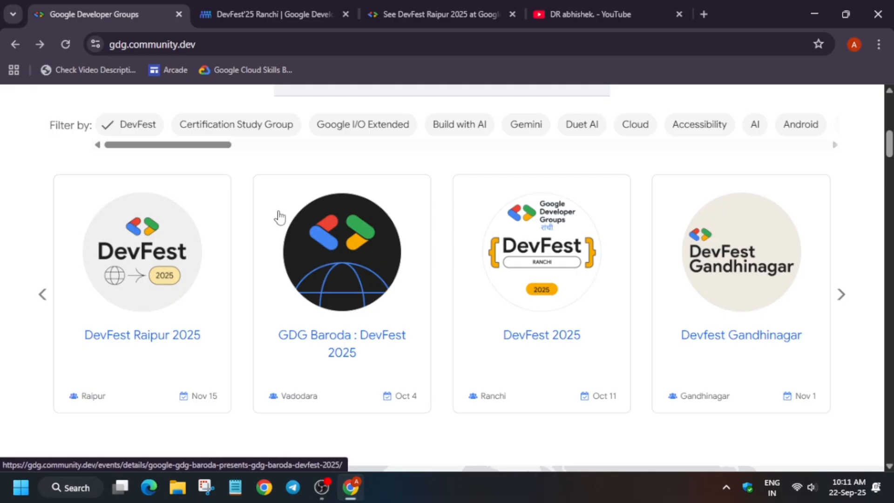
pyautogui.moveTo(45, 299)
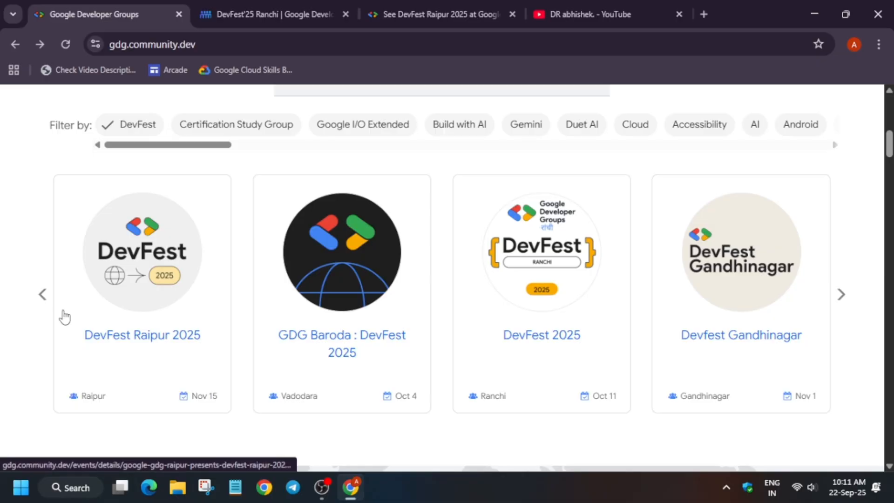
pyautogui.moveTo(129, 339)
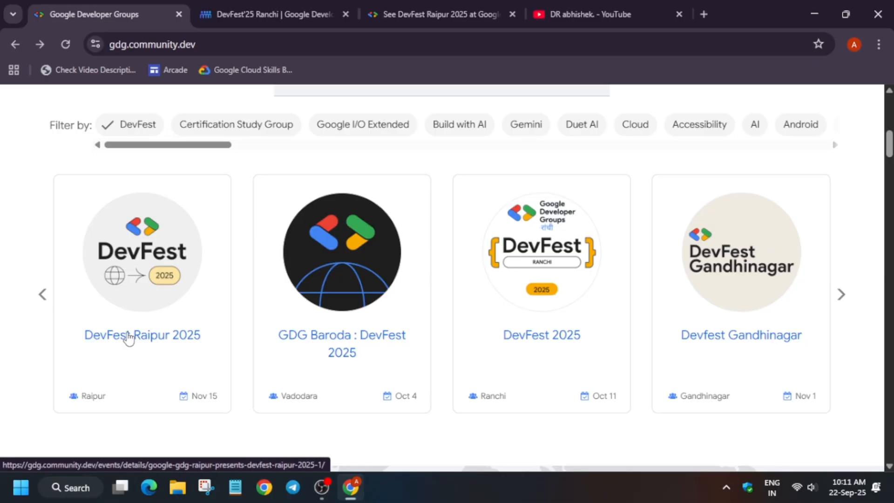
pyautogui.moveTo(464, 322)
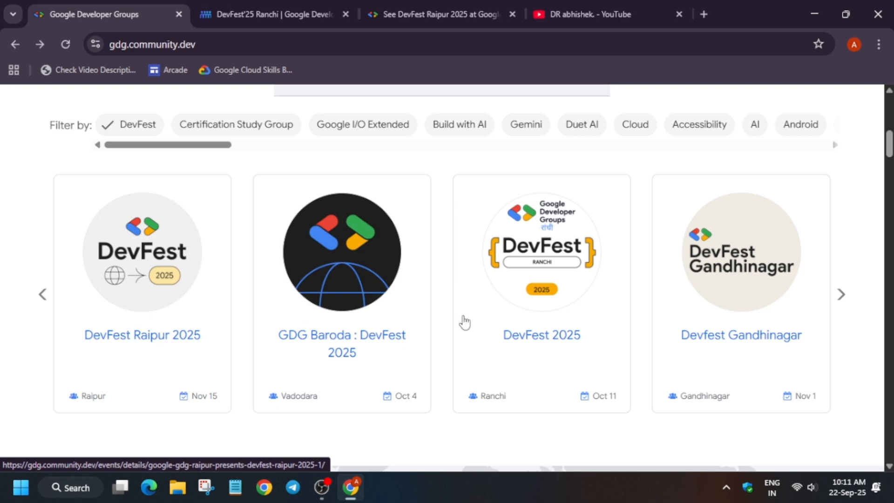
pyautogui.click(581, 14)
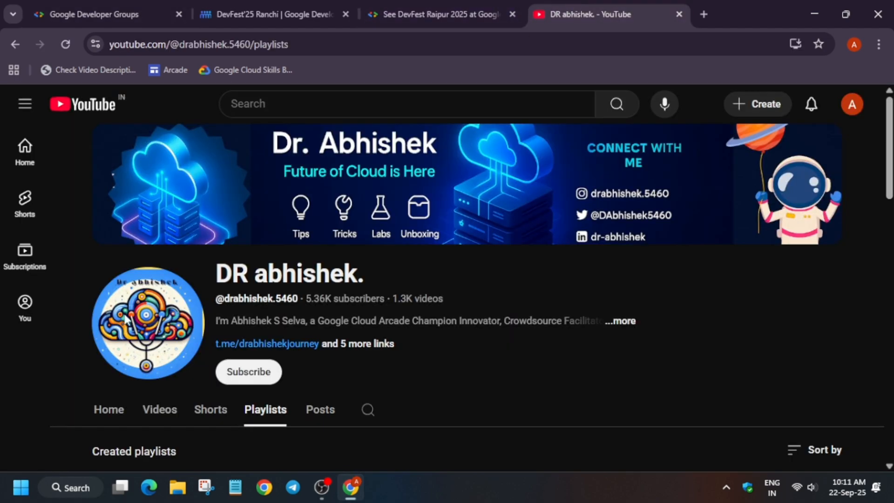
# - Show DR abhishek's Videos tab and scroll past the recent Google Cloud challenge lab uploads
pyautogui.click(160, 409)
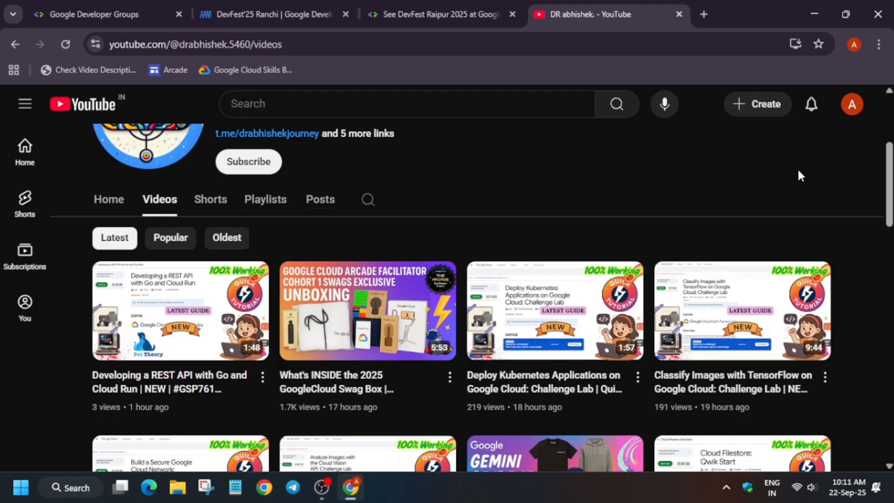
pyautogui.scroll(-3)
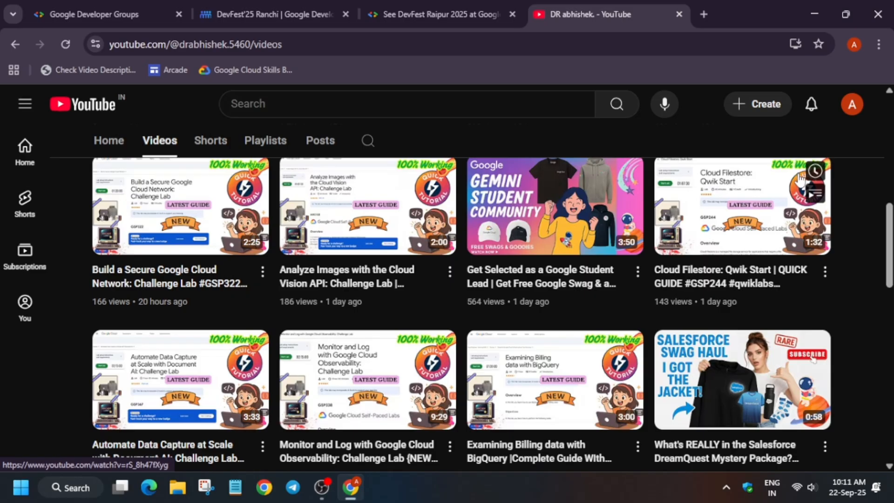
pyautogui.moveTo(564, 231)
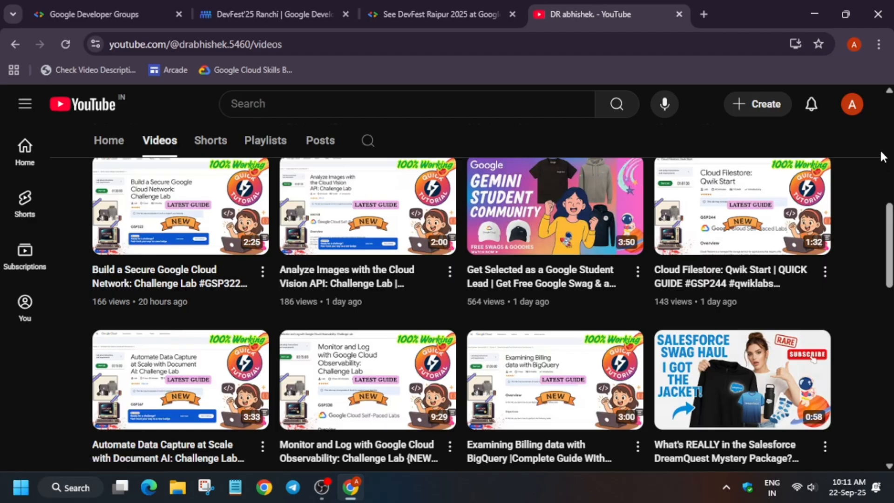
pyautogui.scroll(-3)
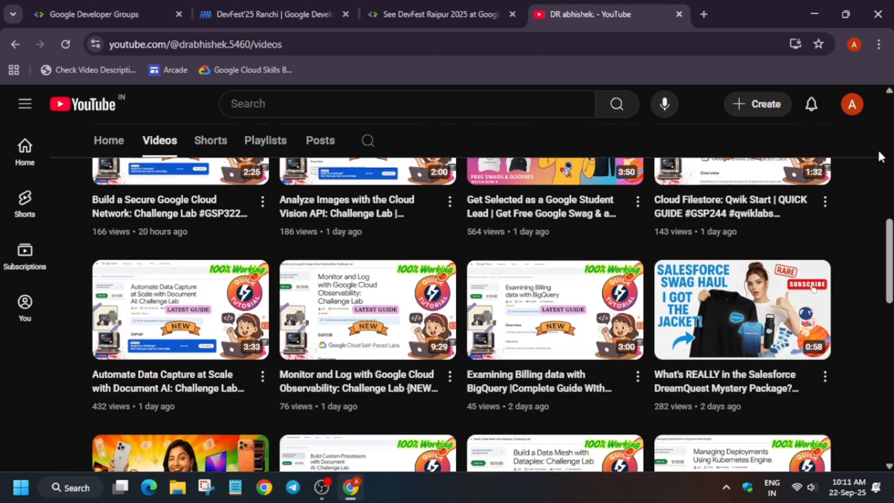